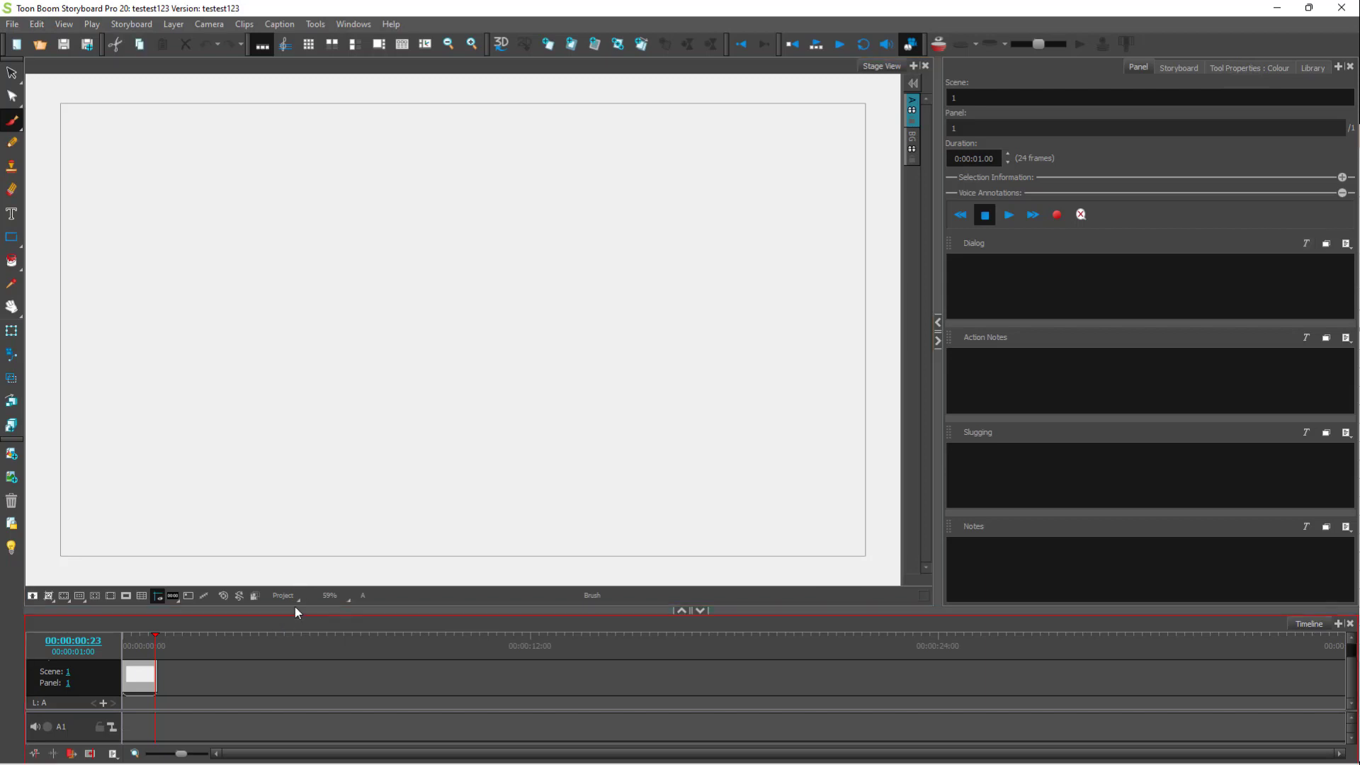
mouse_move(172, 673)
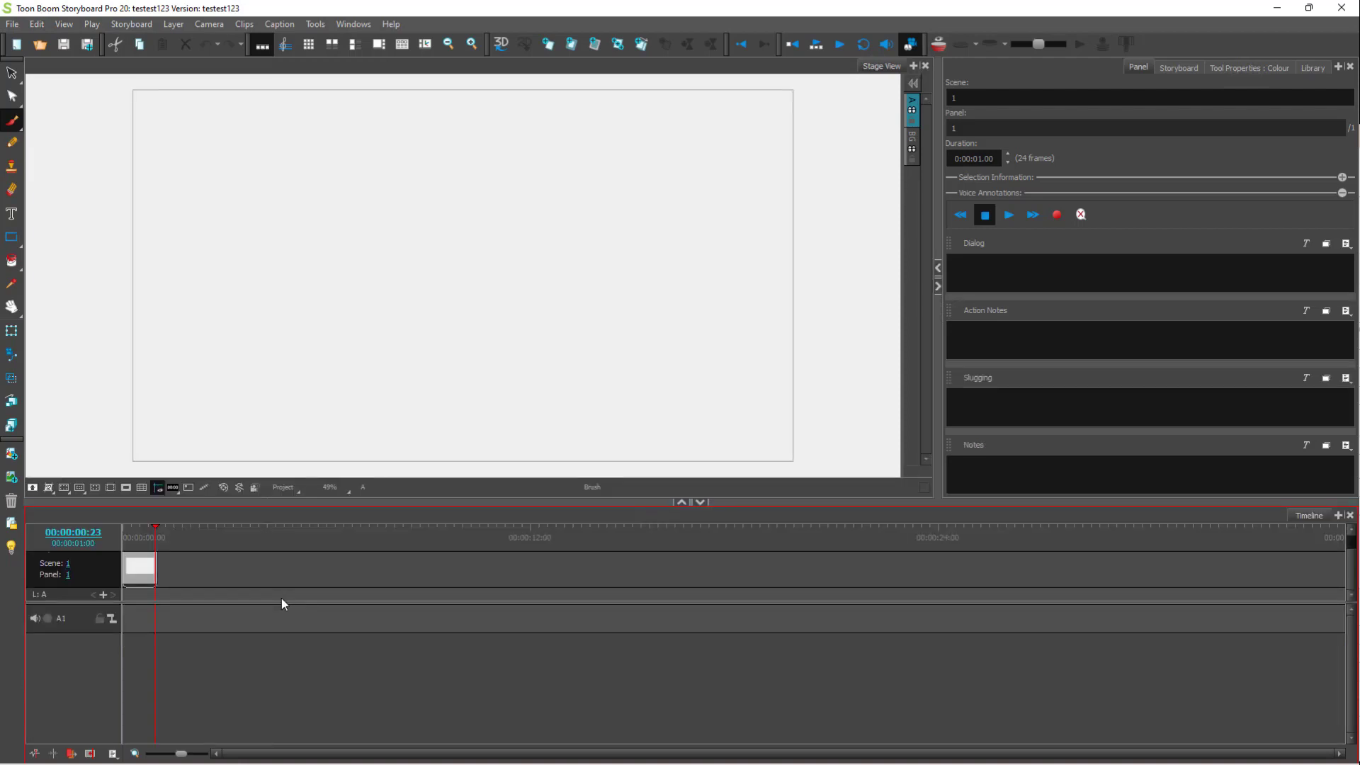
mouse_move(151, 633)
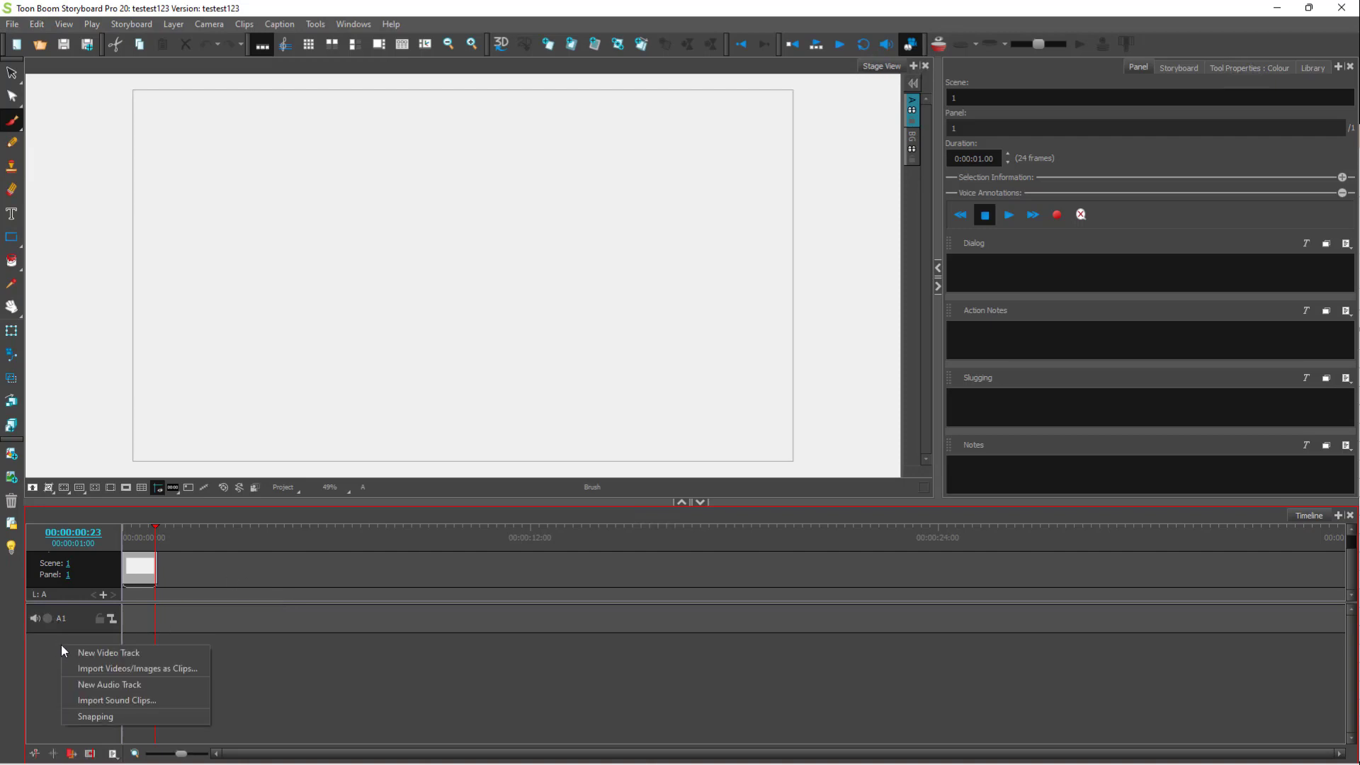
mouse_move(109, 651)
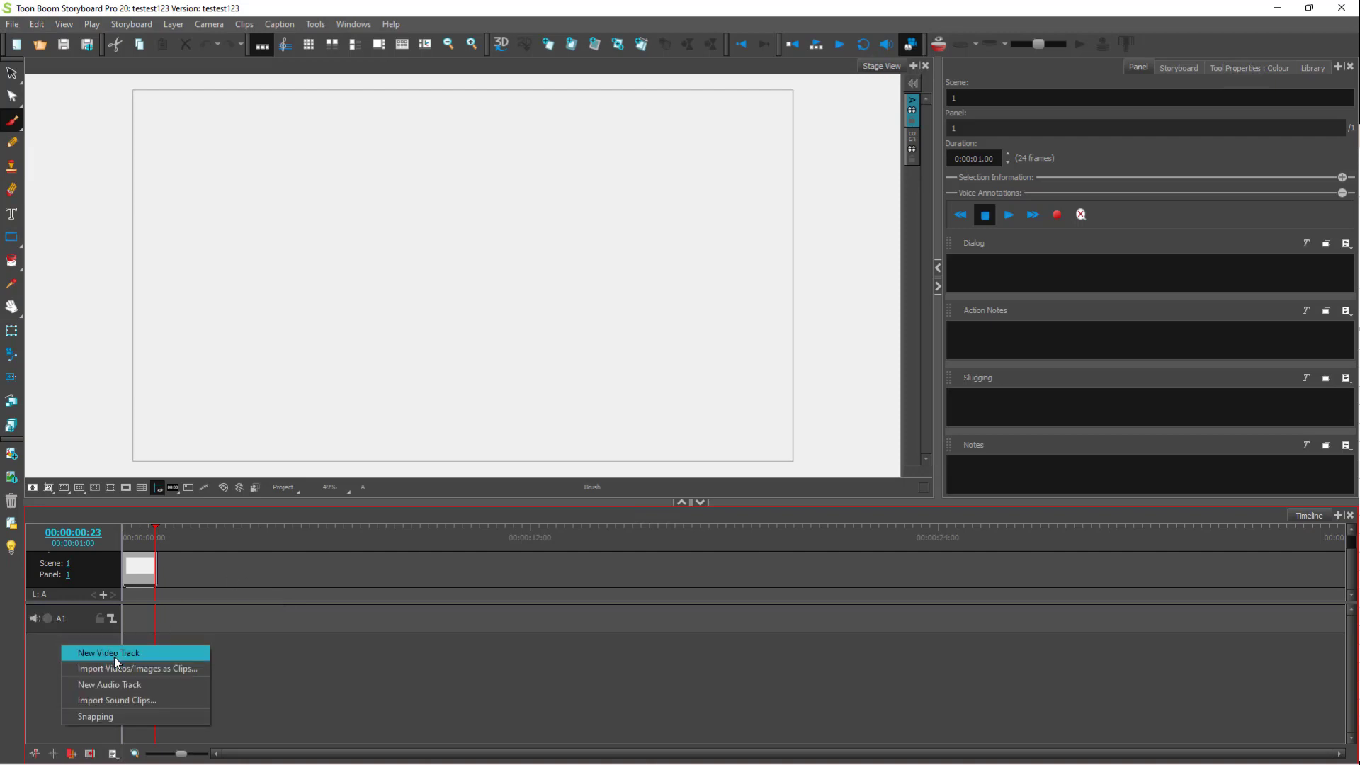
- Add three new video tracks stacked above the camera and storyboard tracks
left_click(109, 652)
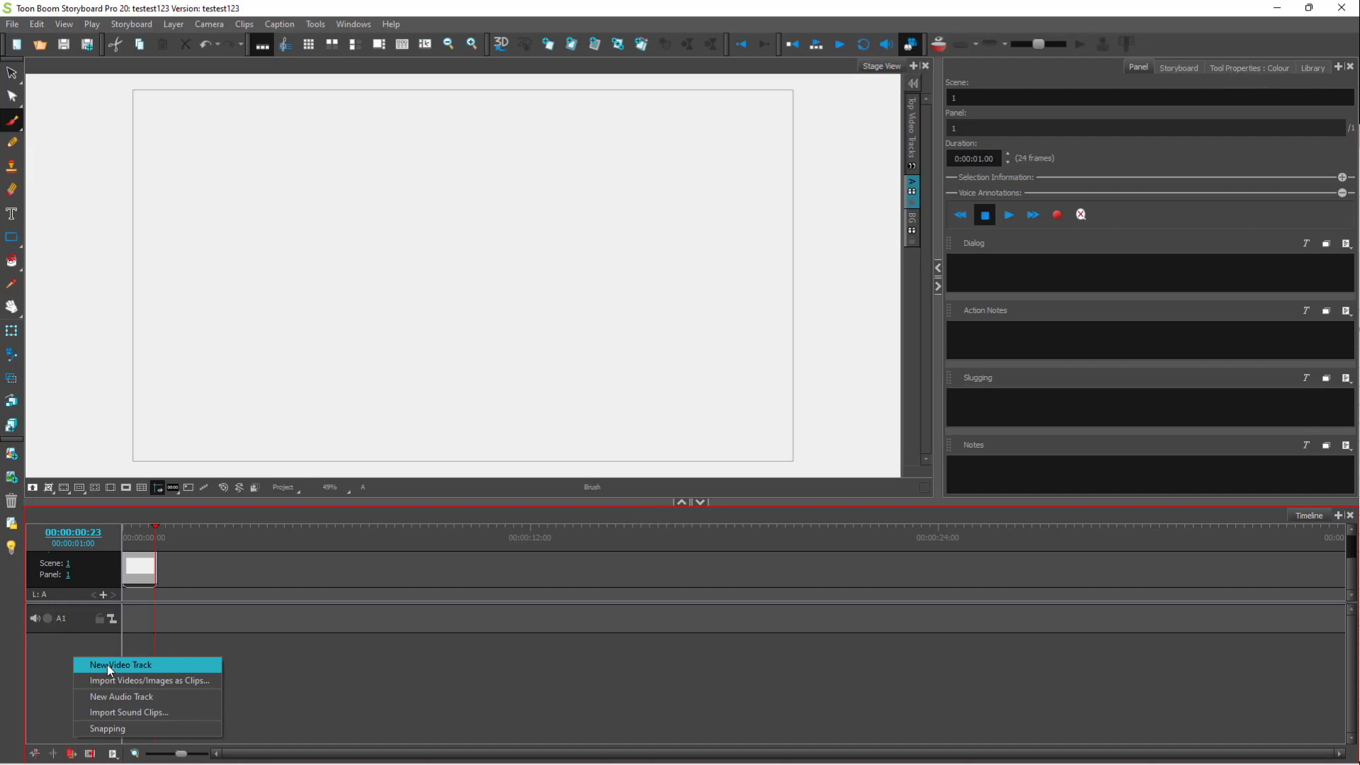
left_click(119, 664)
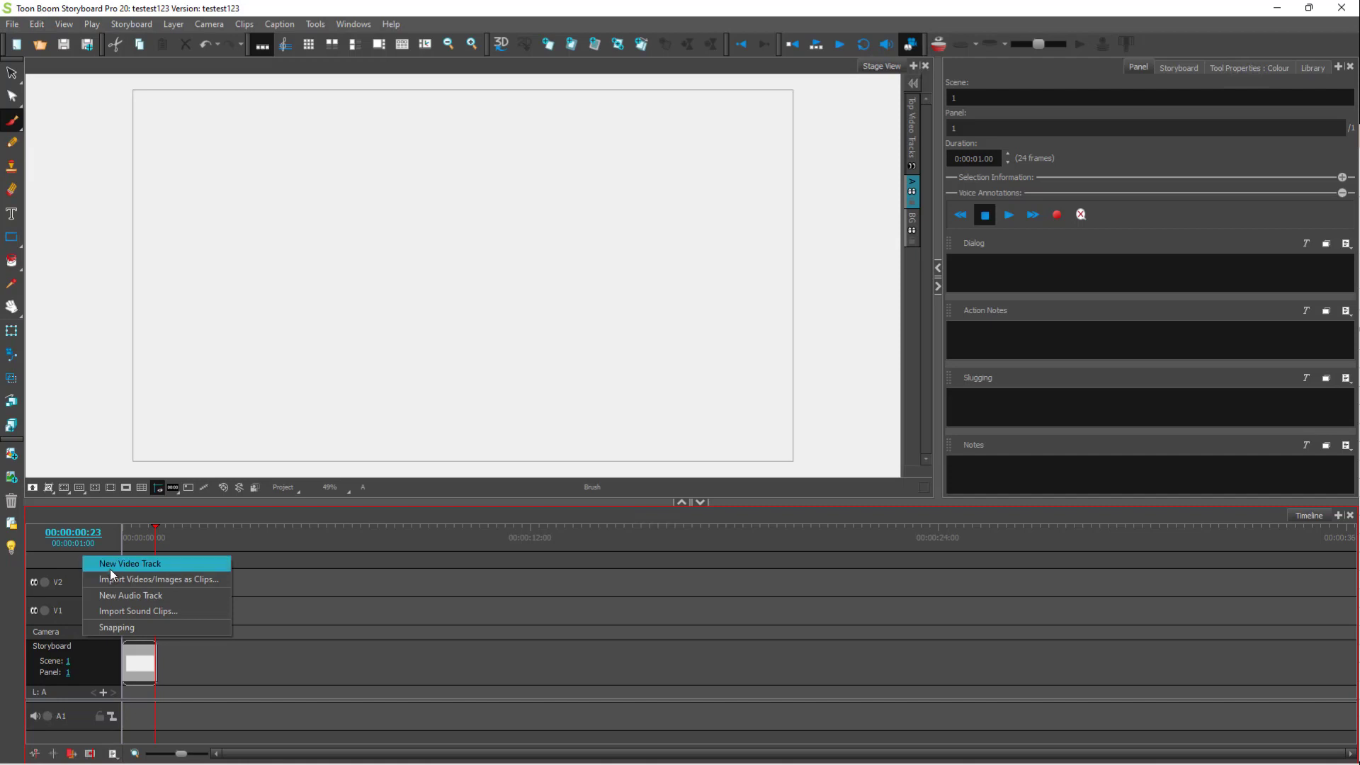
left_click(129, 562)
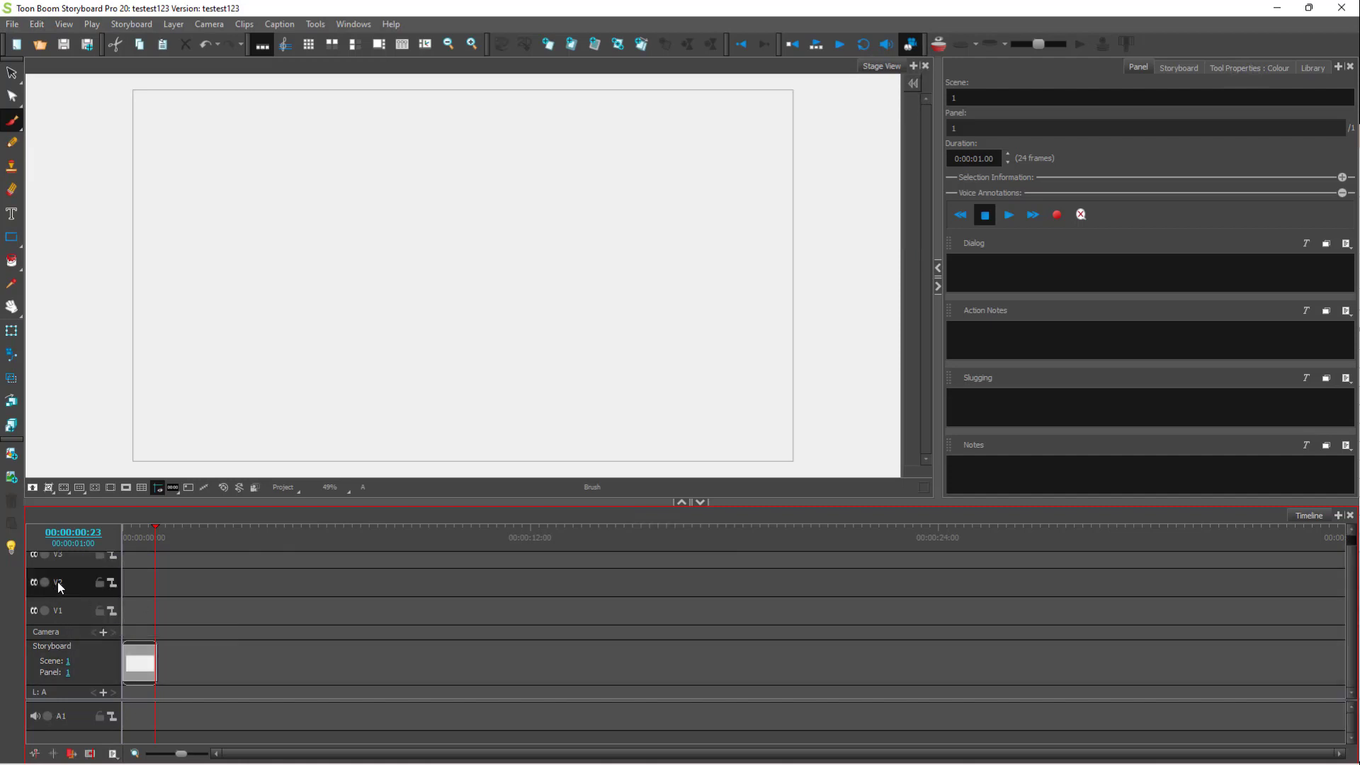
- Rename the V2 video track with a custom name via its Rename Track option
right_click(58, 582)
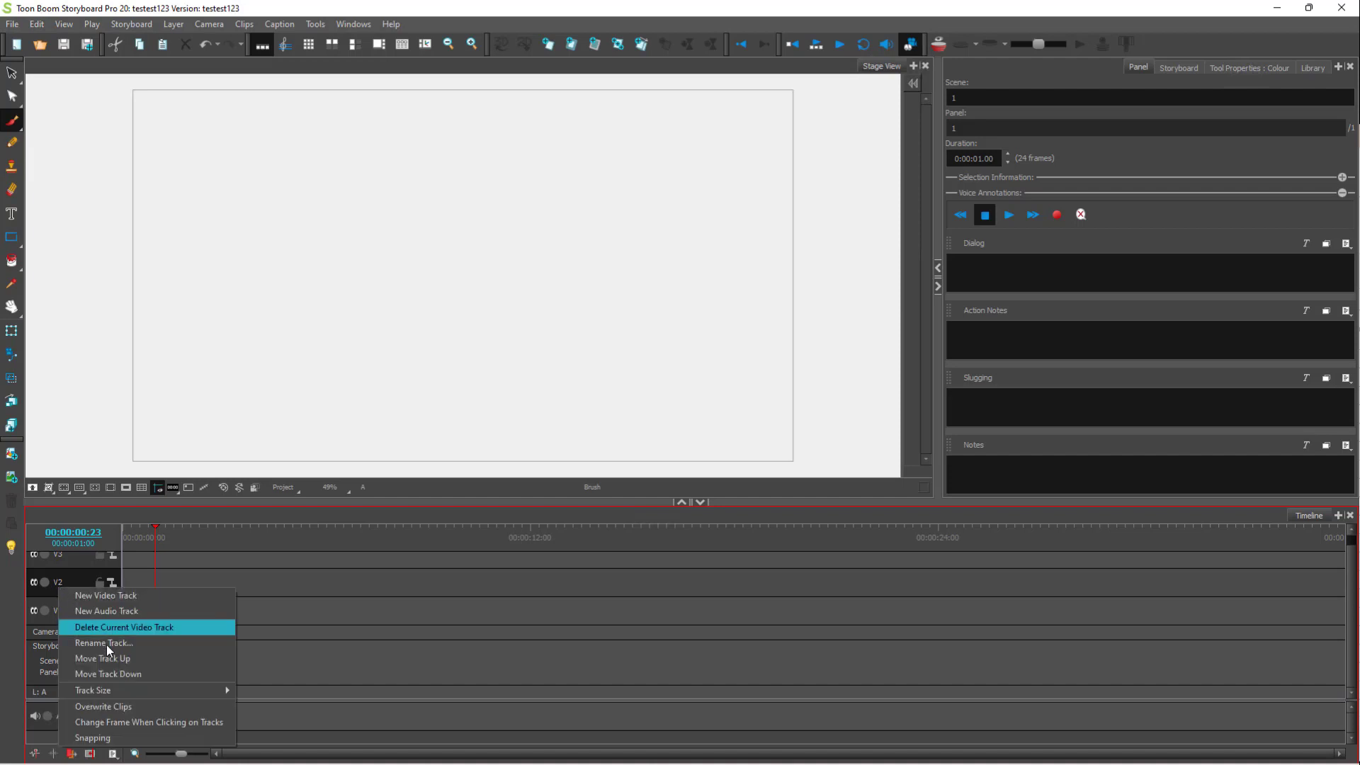
mouse_move(103, 643)
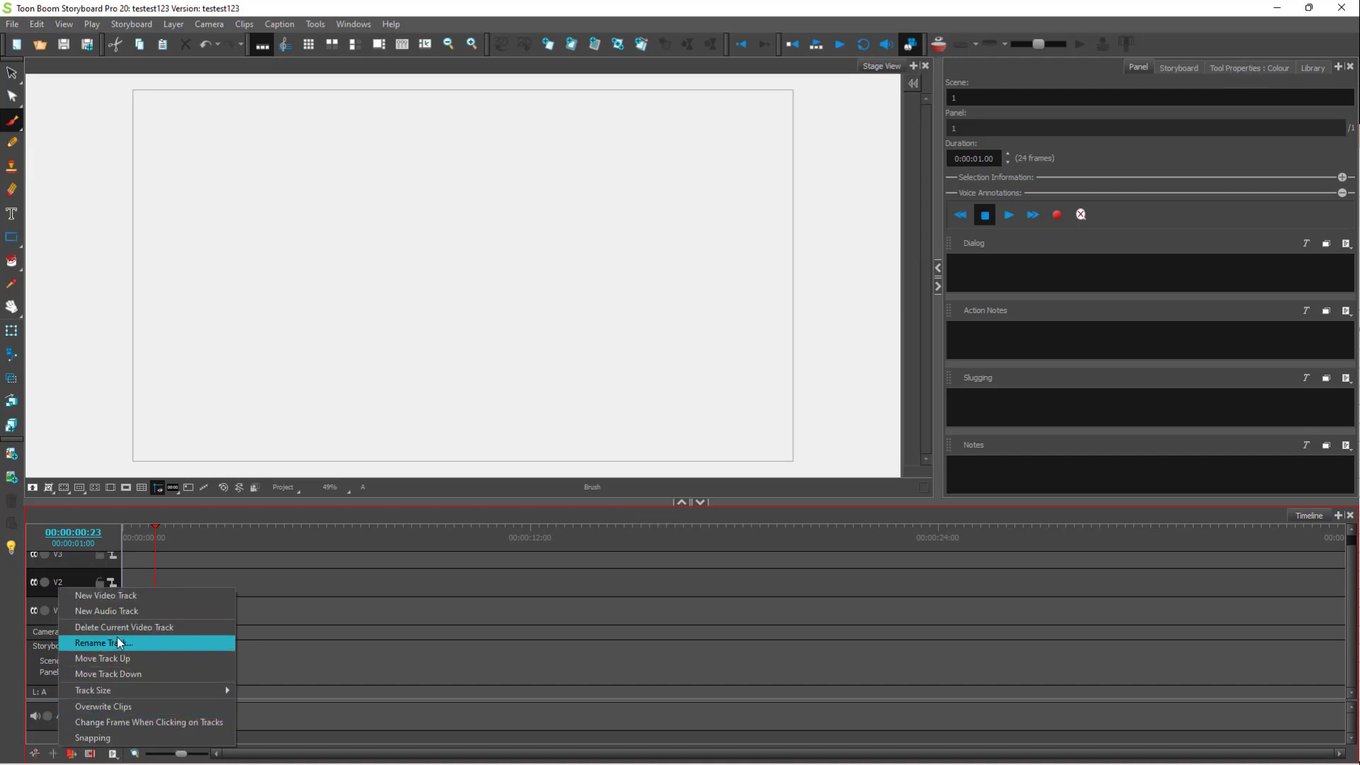
left_click(102, 643)
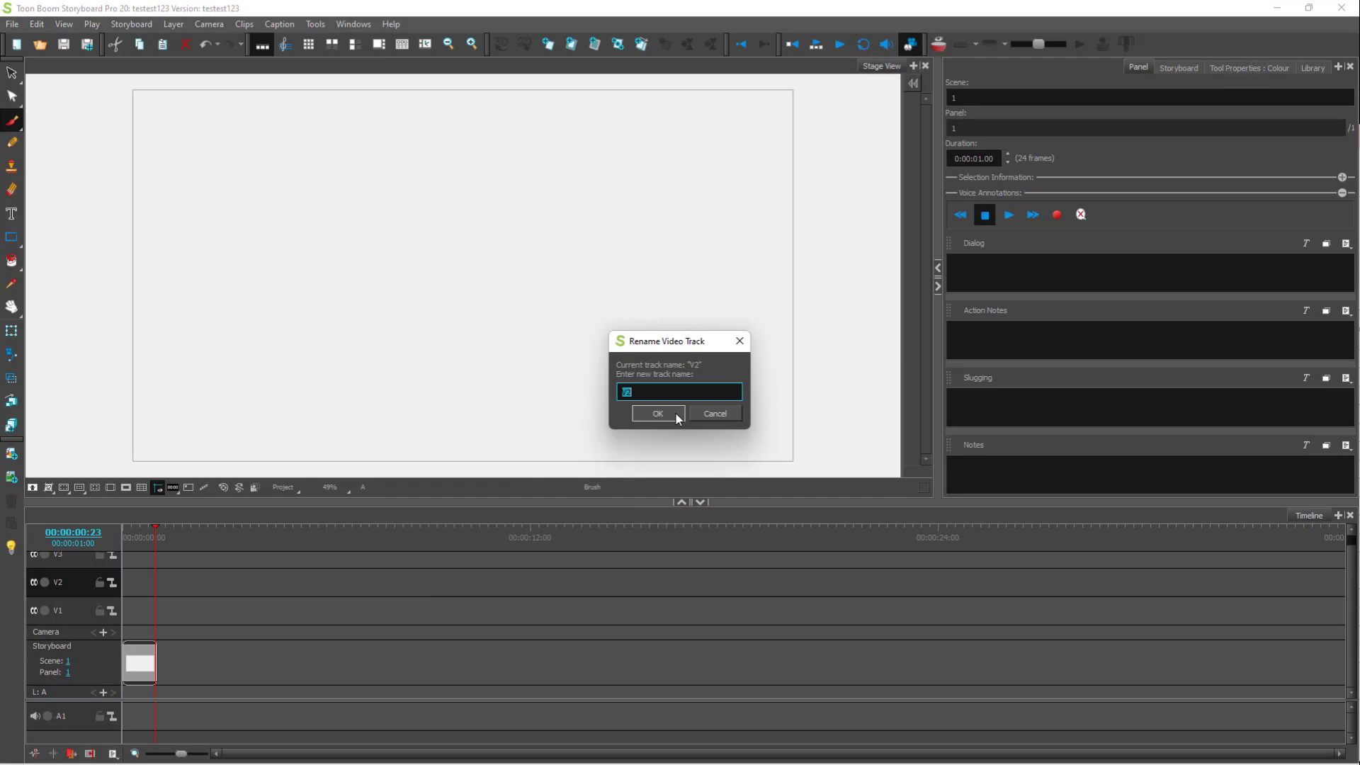
left_click(656, 412)
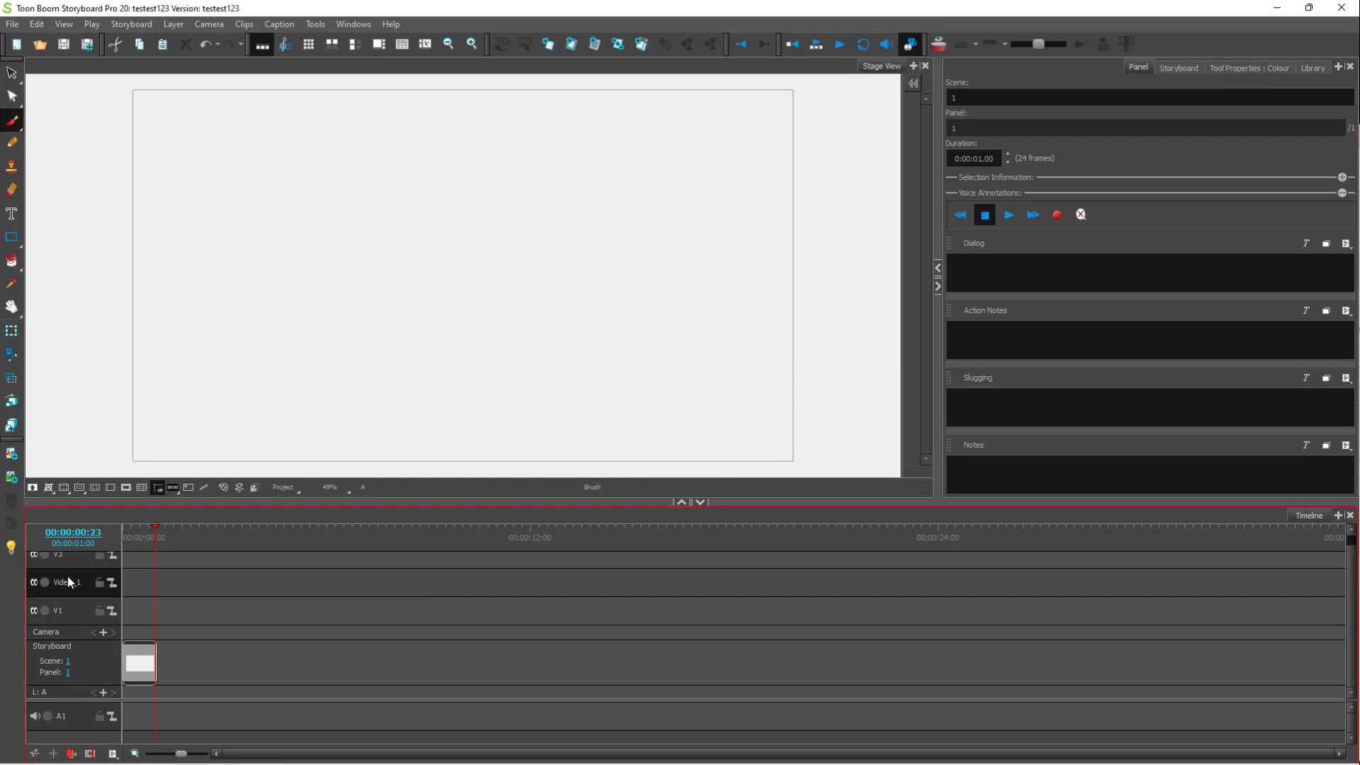
- Move the renamed track up via its context menu, leaving V3 and V1 listed
right_click(68, 582)
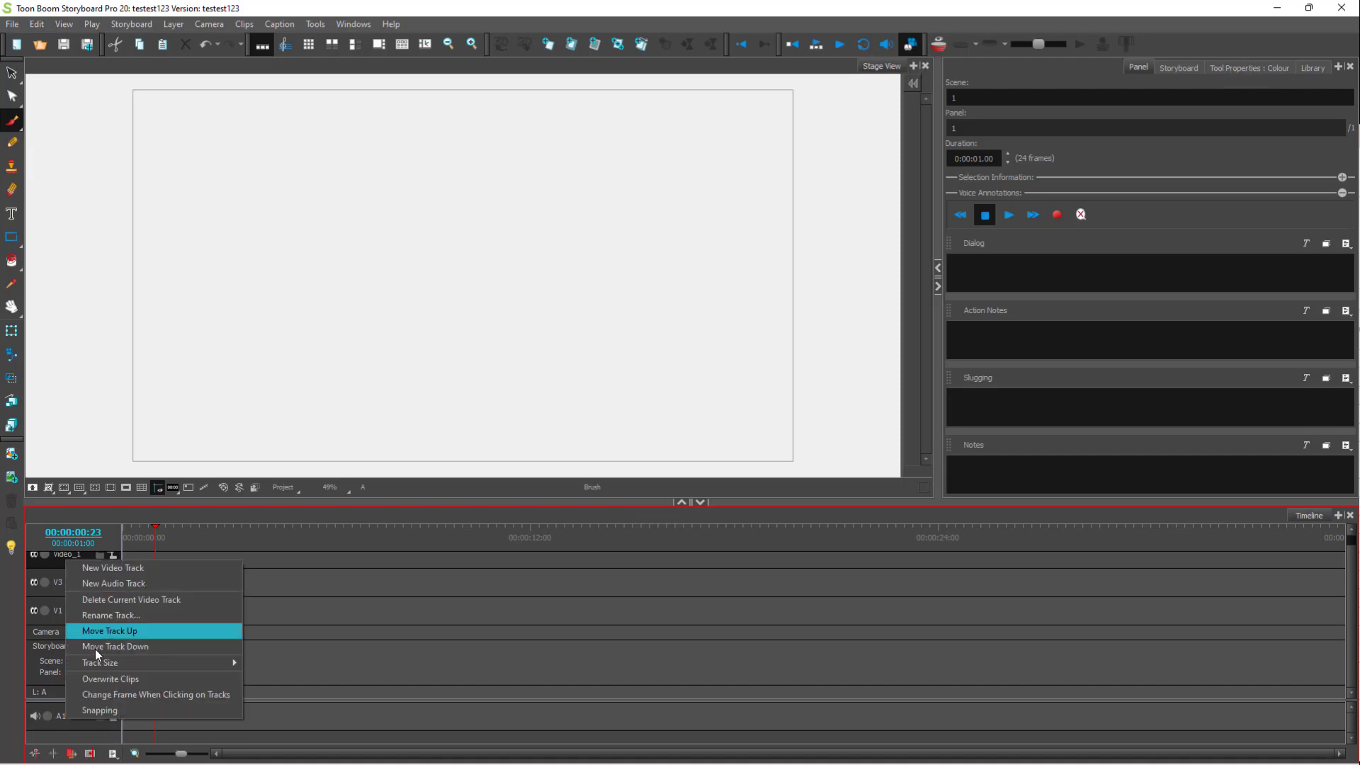
mouse_move(128, 646)
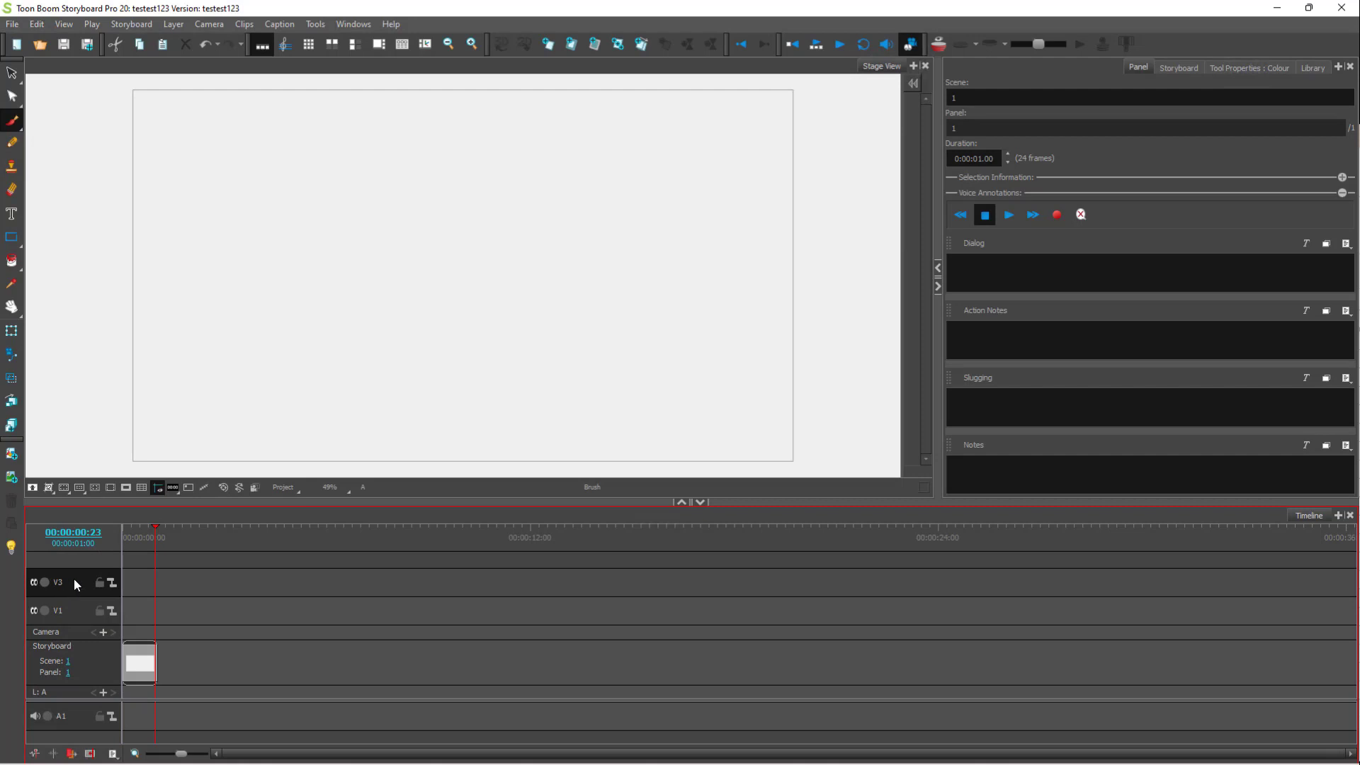
left_click(130, 25)
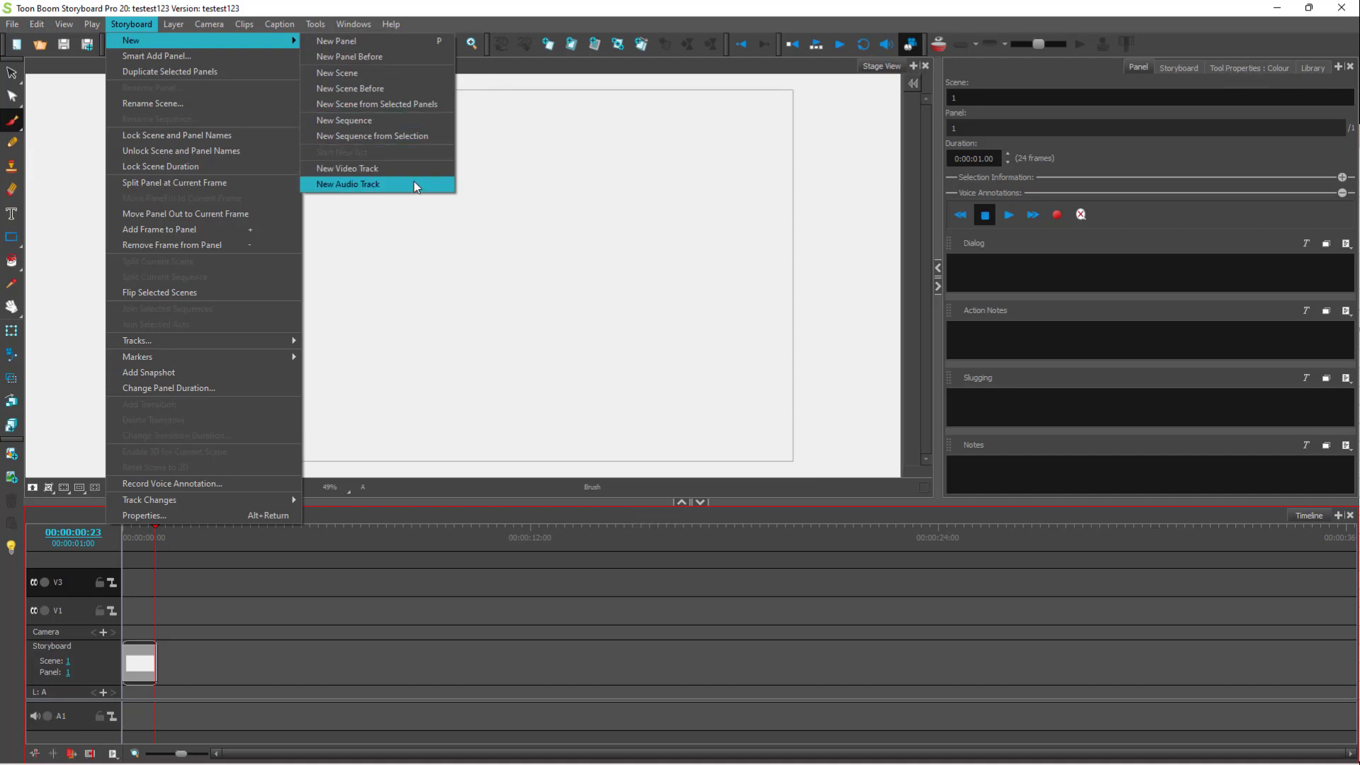
- Add a V4 video track at the top via Storyboard > New > New Video Track
left_click(348, 184)
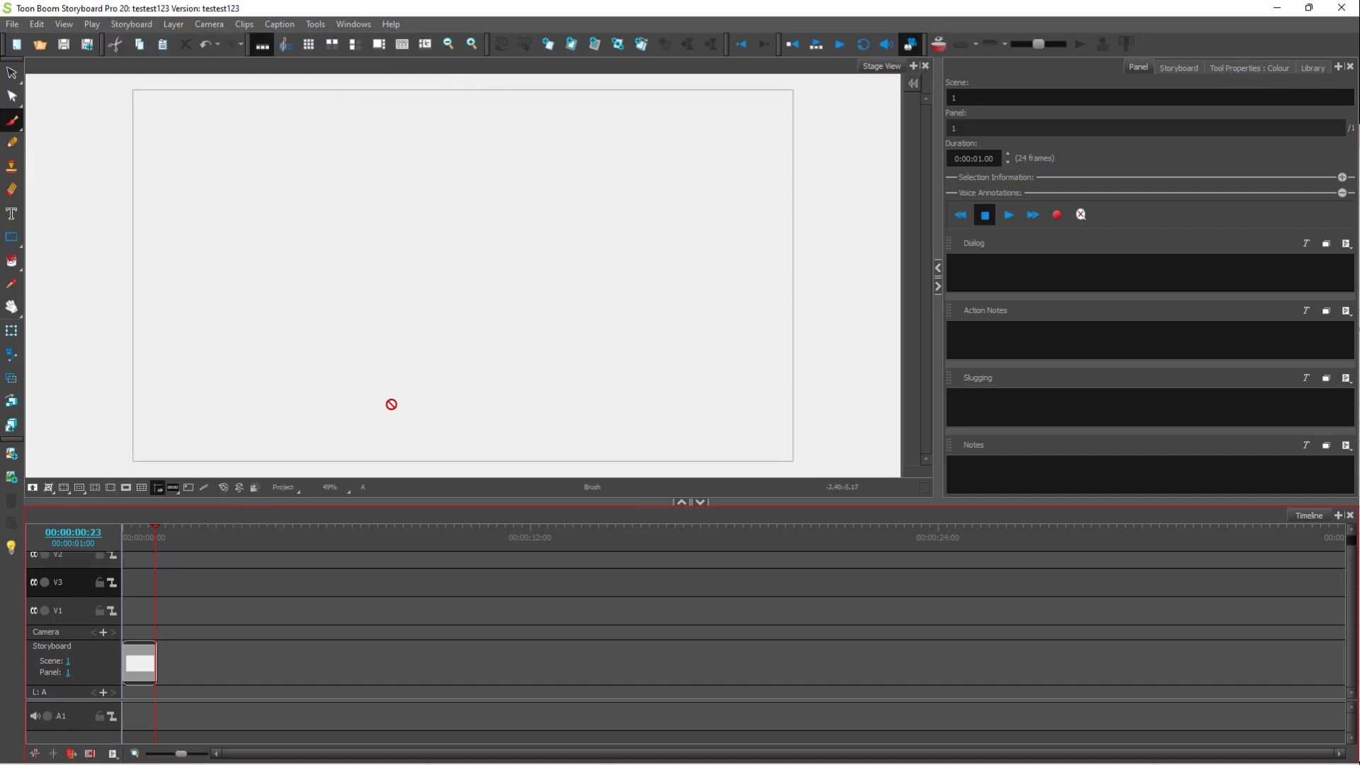
mouse_move(78, 584)
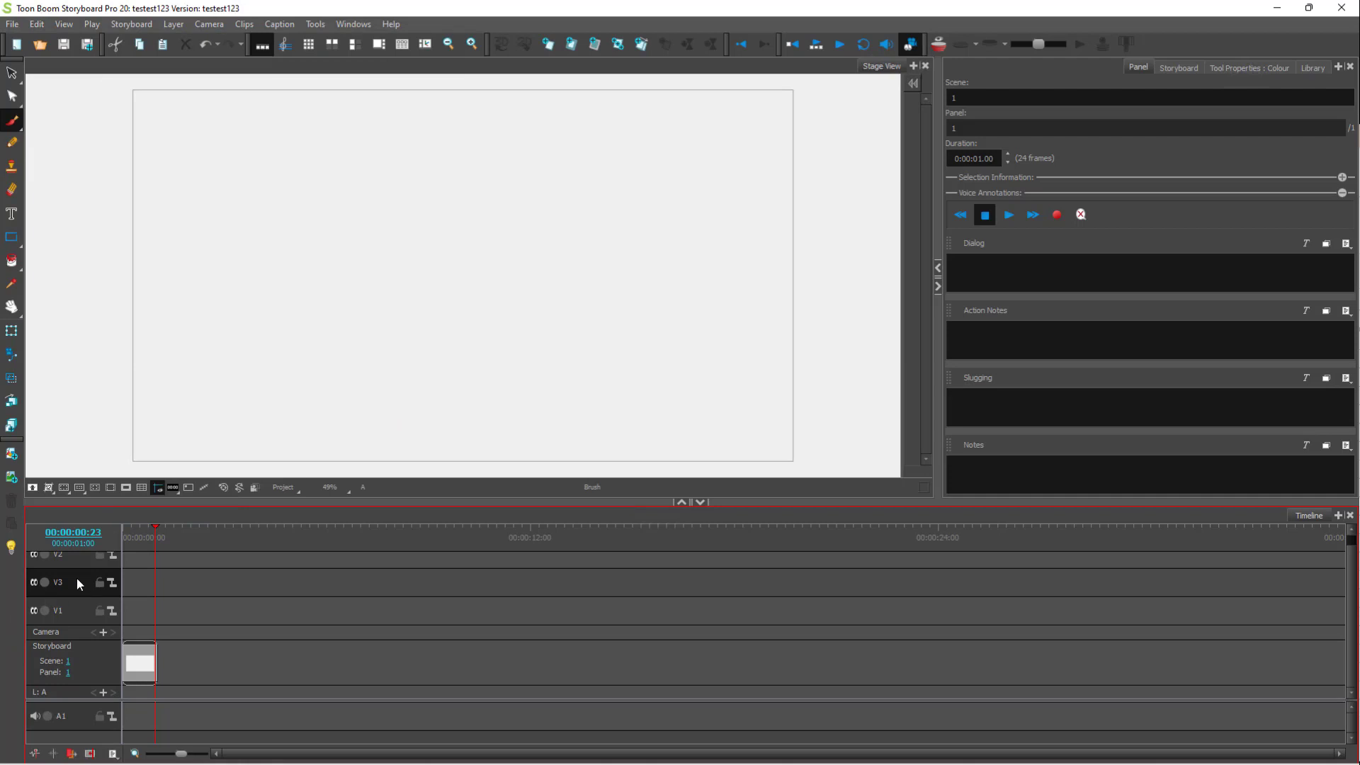
mouse_move(78, 582)
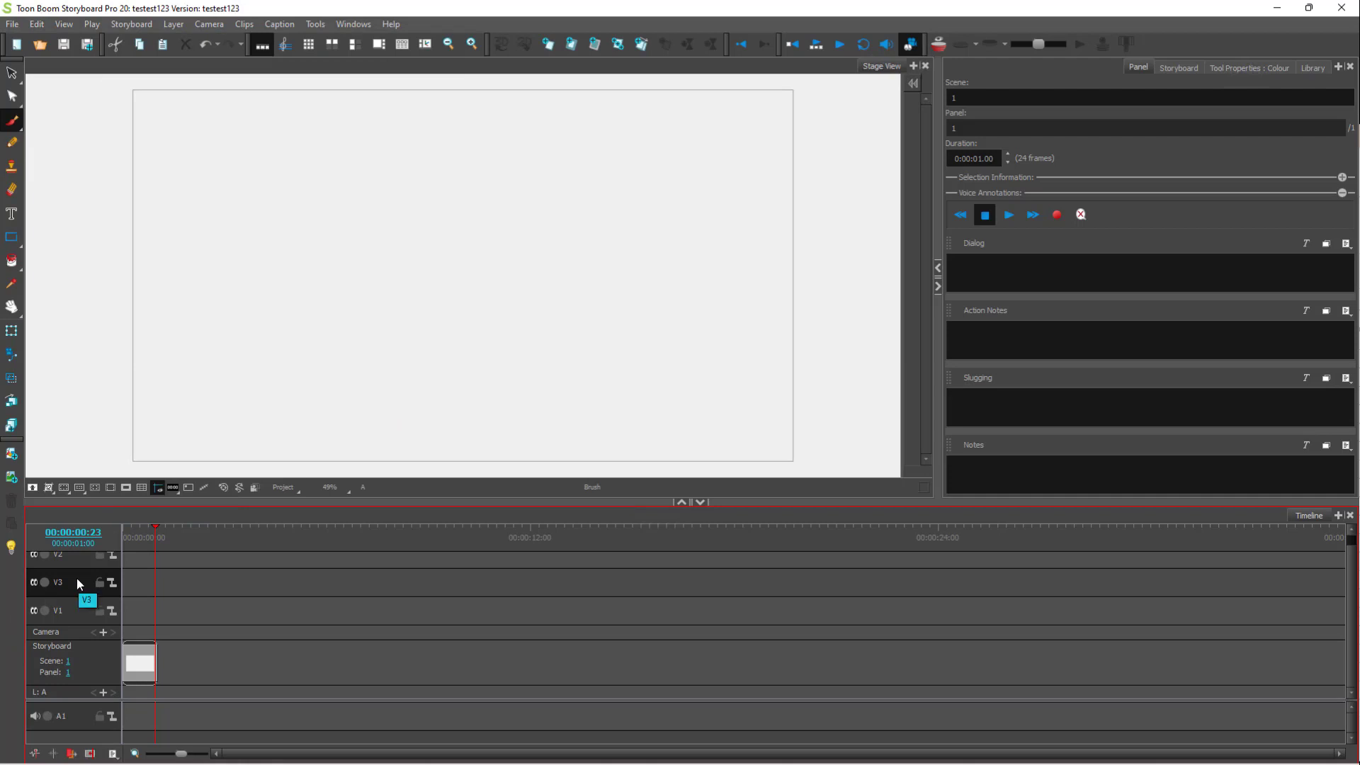